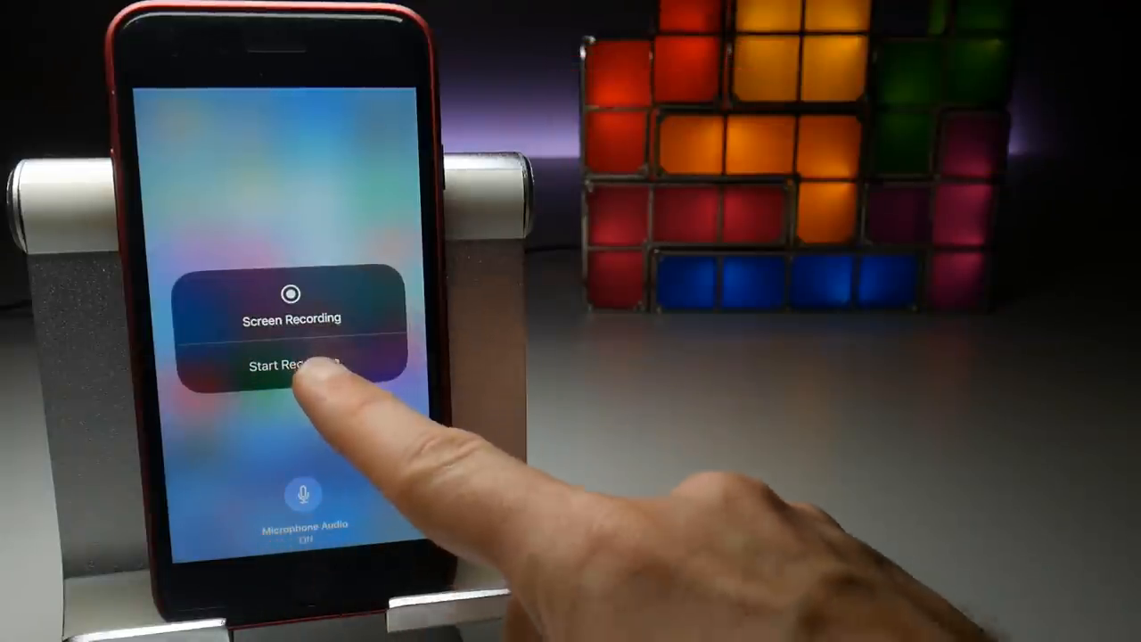
Start a screen recording from Control Center, then bring up the stop-recording prompt via the red status bar
{"action": "left_click", "coordinate": [291, 366]}
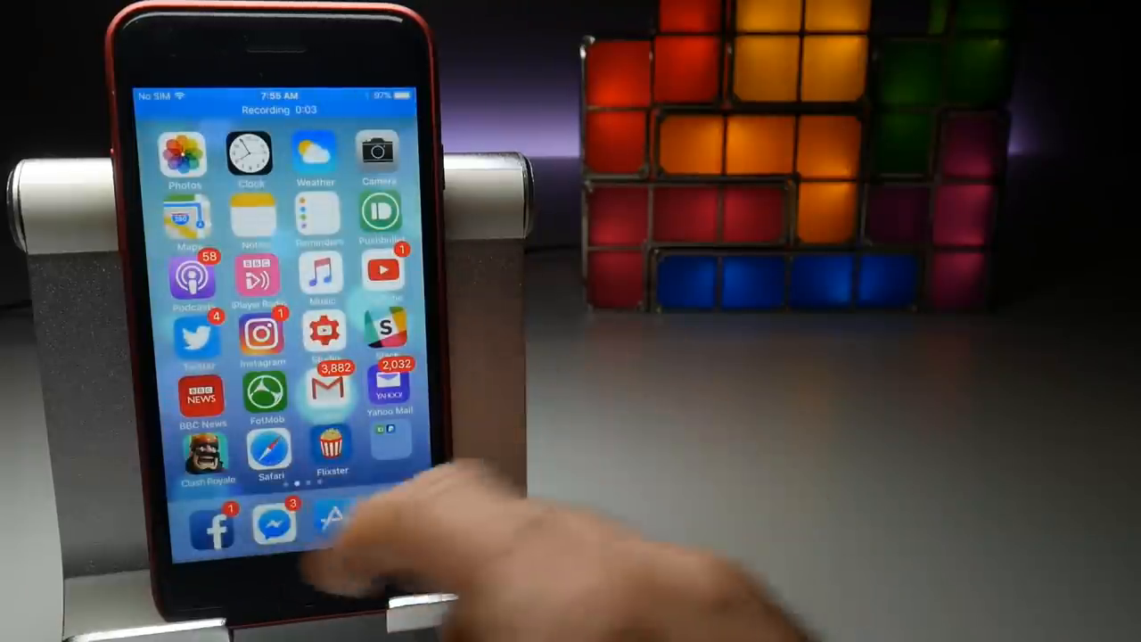
{"action": "left_click", "coordinate": [201, 456]}
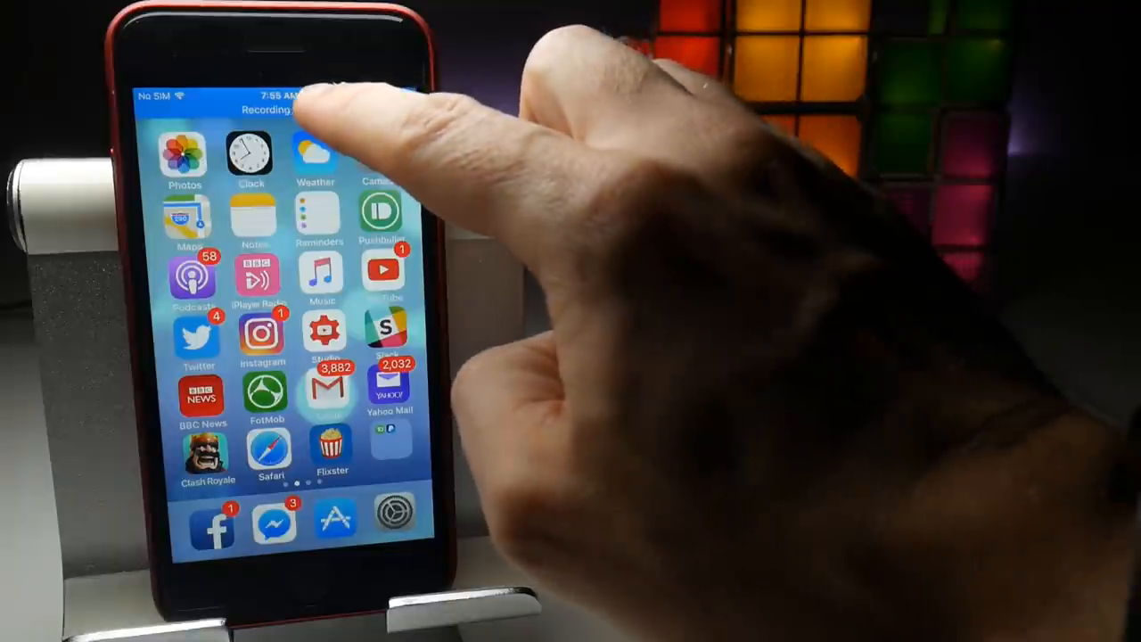
{"action": "left_click", "coordinate": [268, 107]}
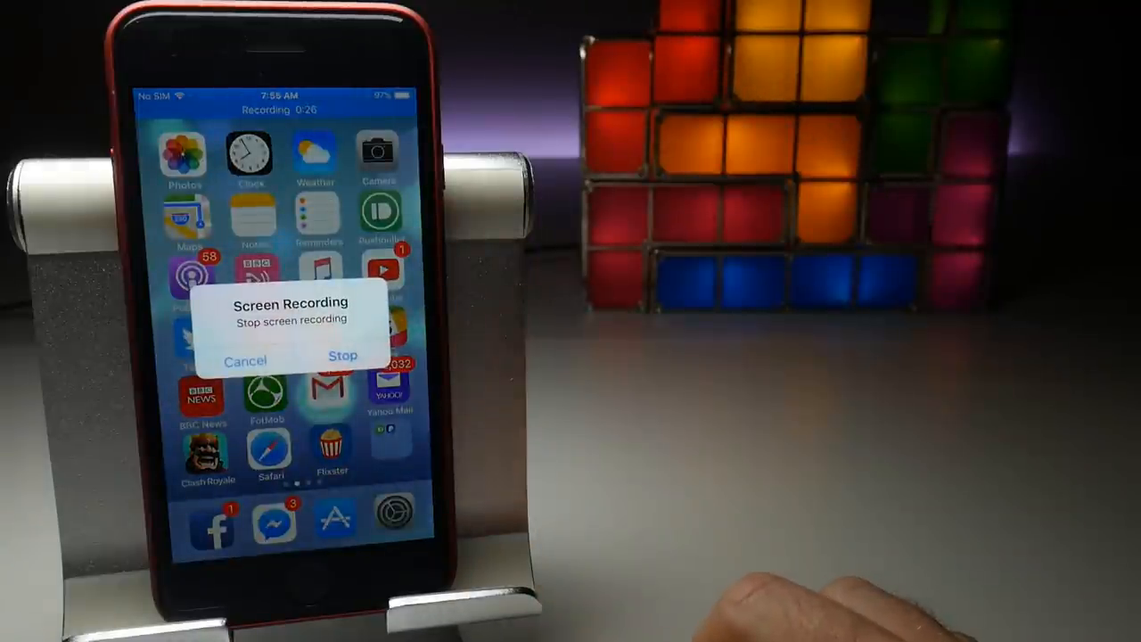
{"action": "left_click", "coordinate": [343, 357]}
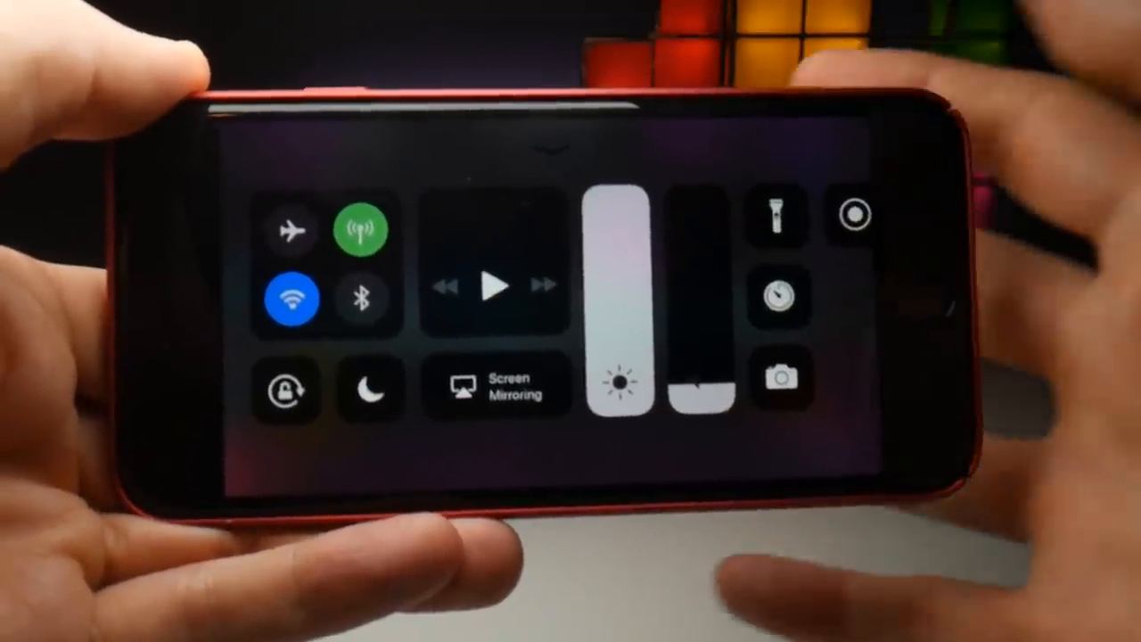
Start a new screen recording from Control Center with the phone in landscape
{"action": "left_click", "coordinate": [852, 215]}
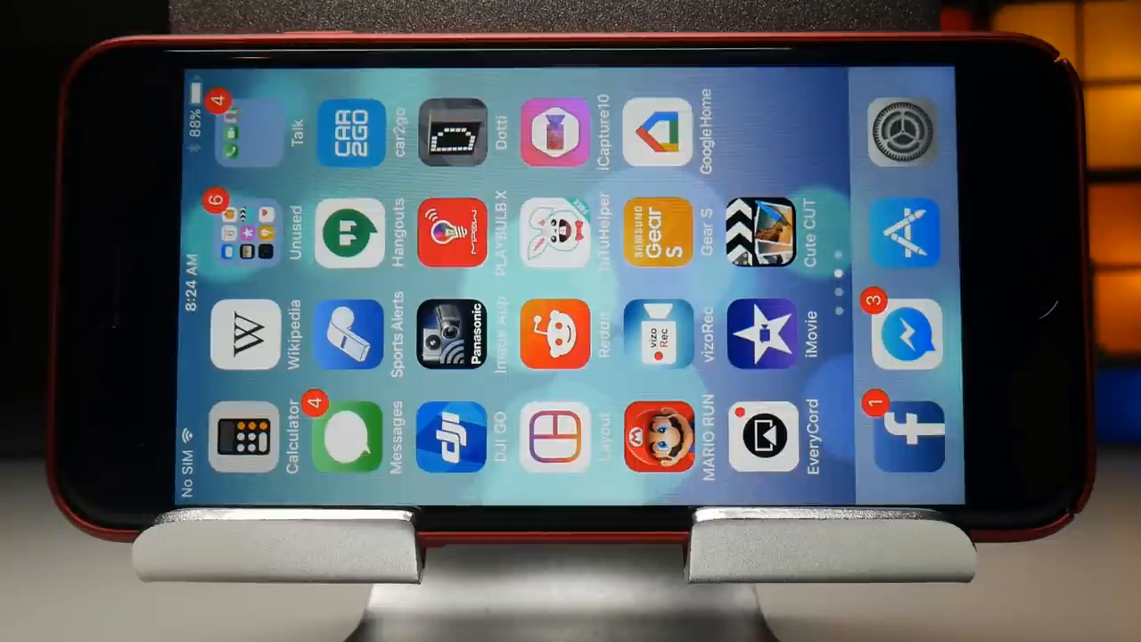
Import the landscape screen recording as a video clip into the Cute CUT Pro movie project
{"action": "left_click", "coordinate": [763, 335]}
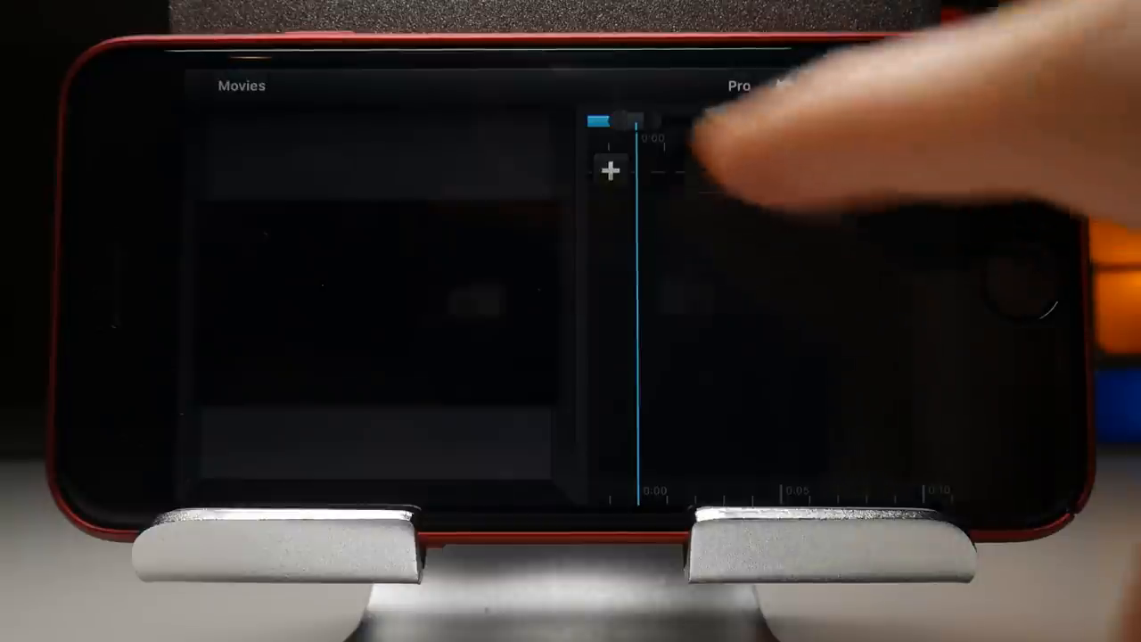
{"action": "left_click", "coordinate": [610, 169]}
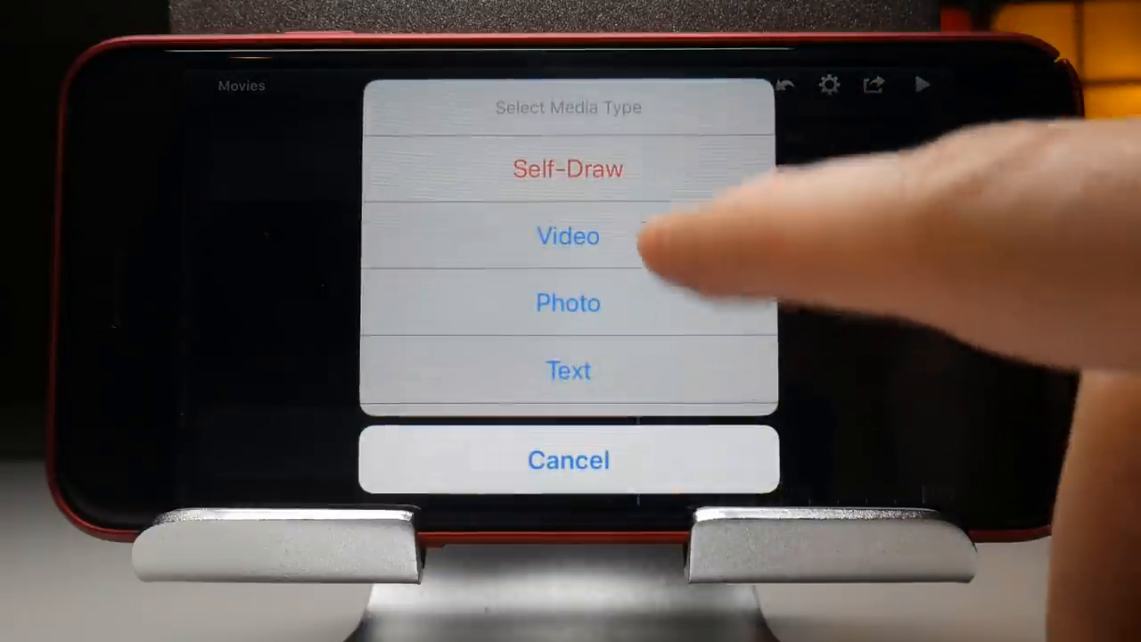
{"action": "left_click", "coordinate": [566, 236]}
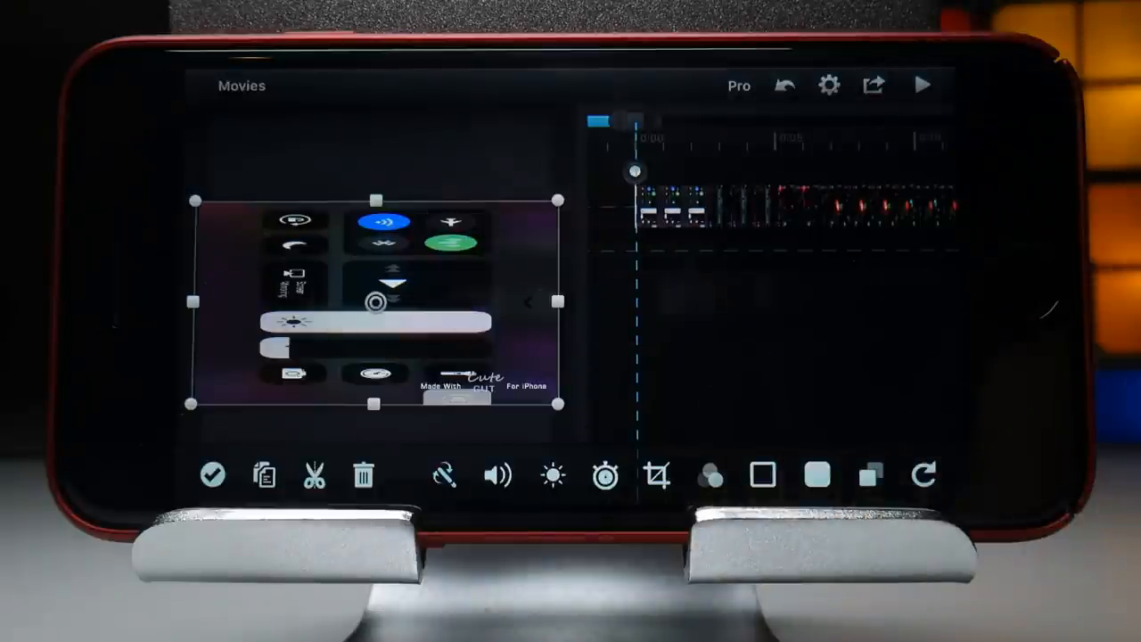
{"action": "left_click", "coordinate": [924, 86]}
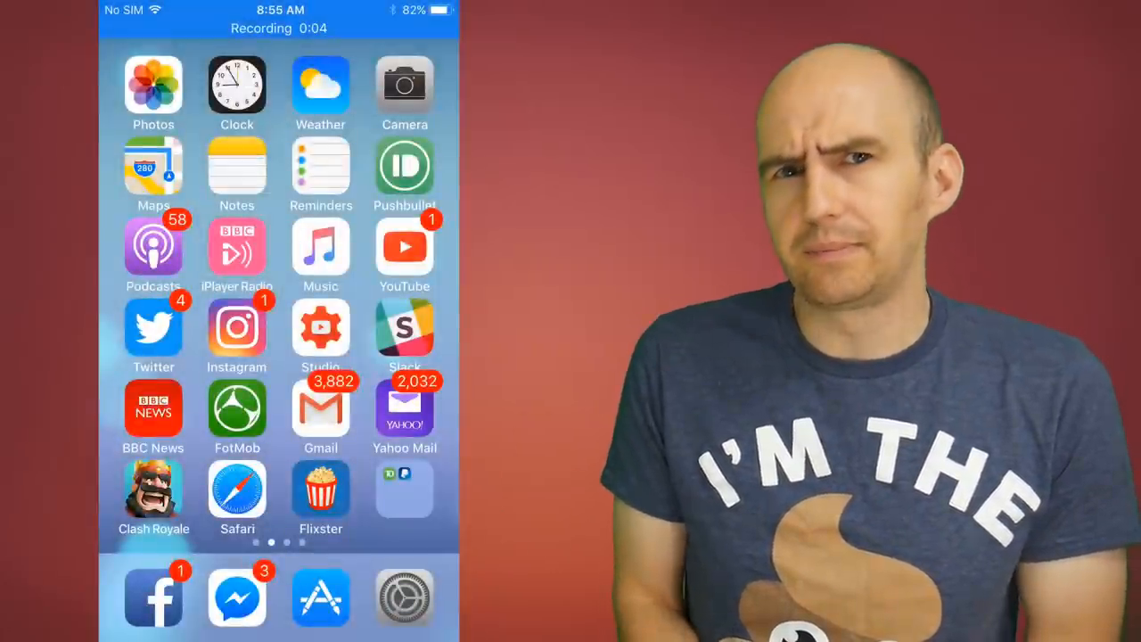
While recording, launch YouTube from the home screen and switch to its Subscriptions feed
{"action": "left_click", "coordinate": [403, 246]}
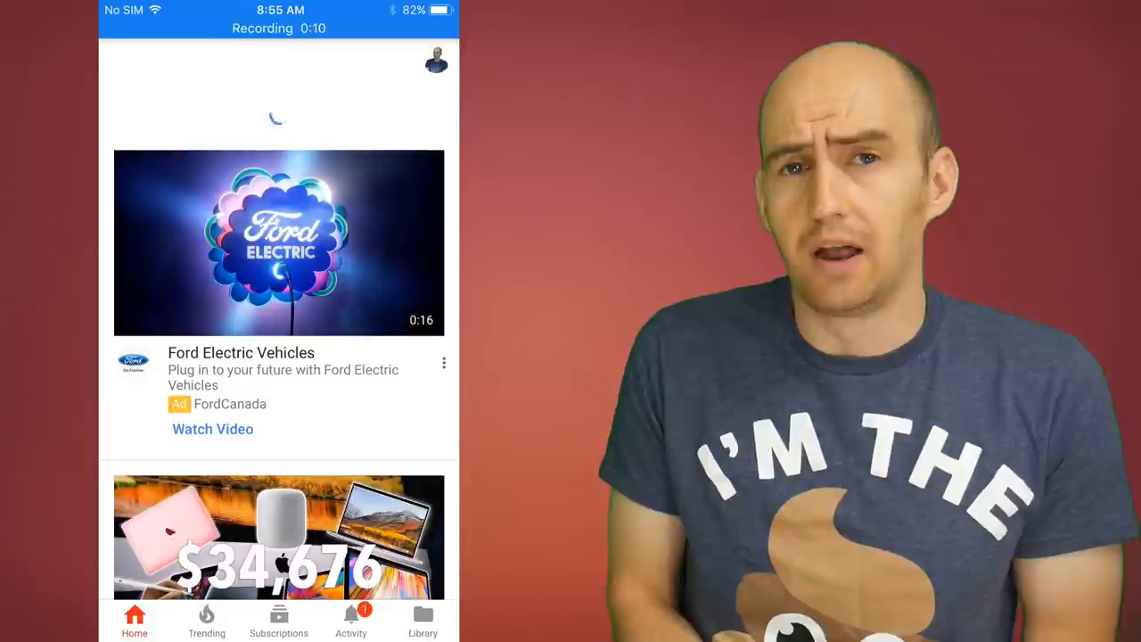
{"action": "left_click", "coordinate": [278, 620]}
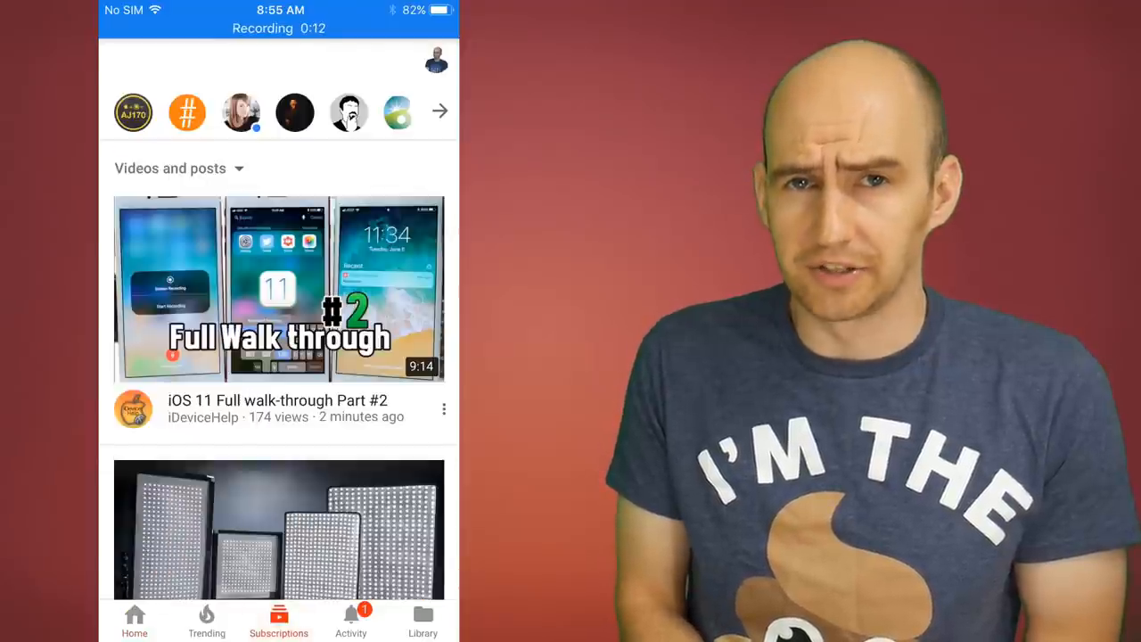